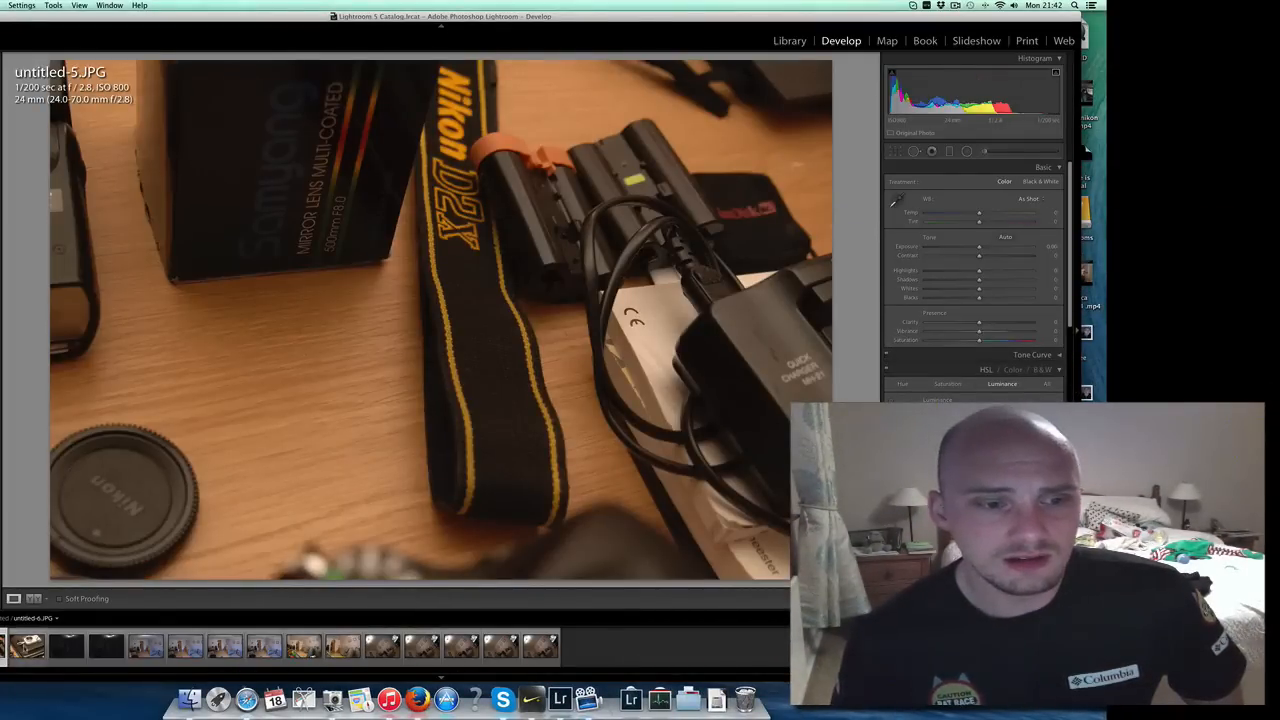
Step through filmstrip thumbnails to view untitled-6, untitled-10 and the wide living-room shot untitled-13.dng
{"action": "left_click", "coordinate": [144, 644]}
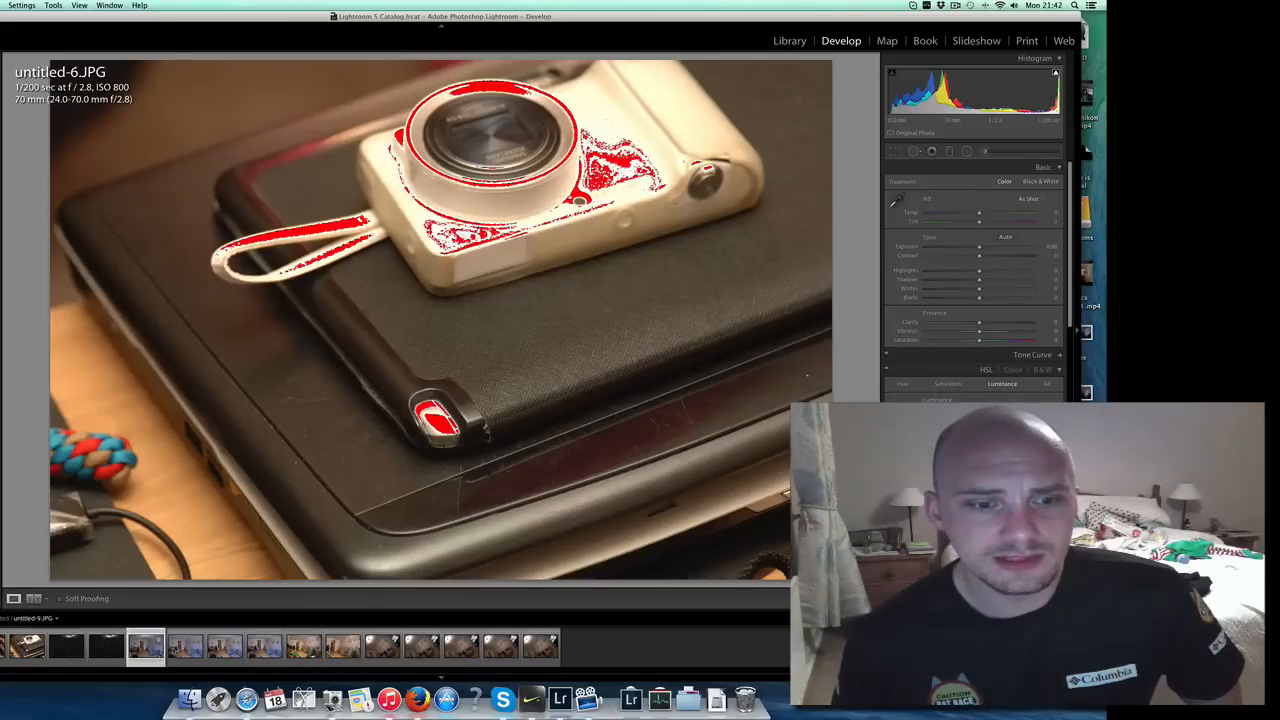
{"action": "left_click", "coordinate": [184, 648]}
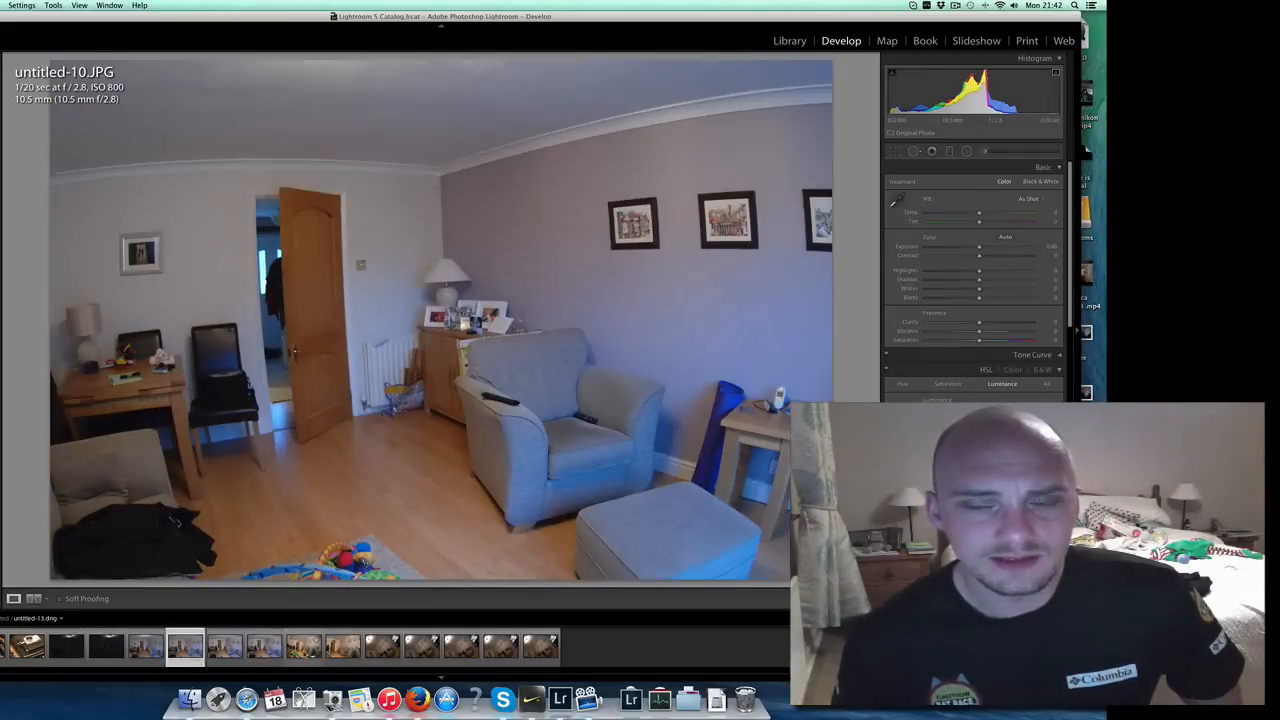
{"action": "left_click", "coordinate": [304, 648]}
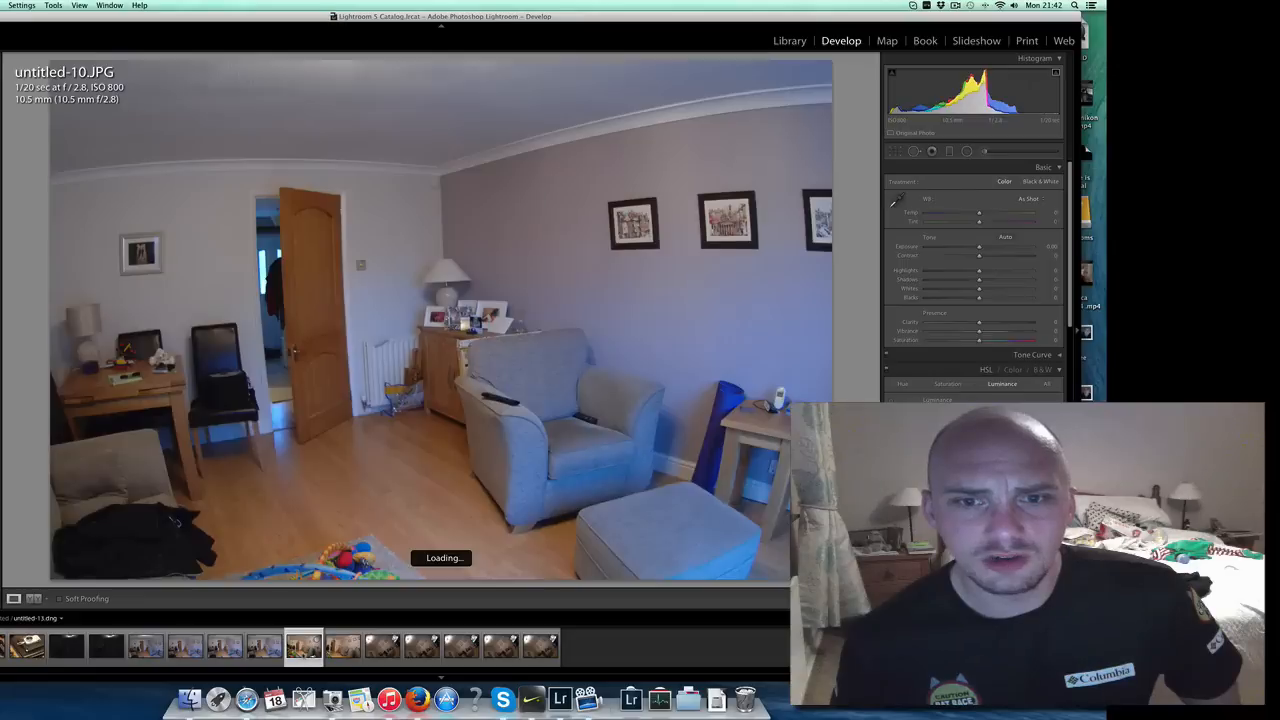
{"action": "left_click", "coordinate": [304, 646]}
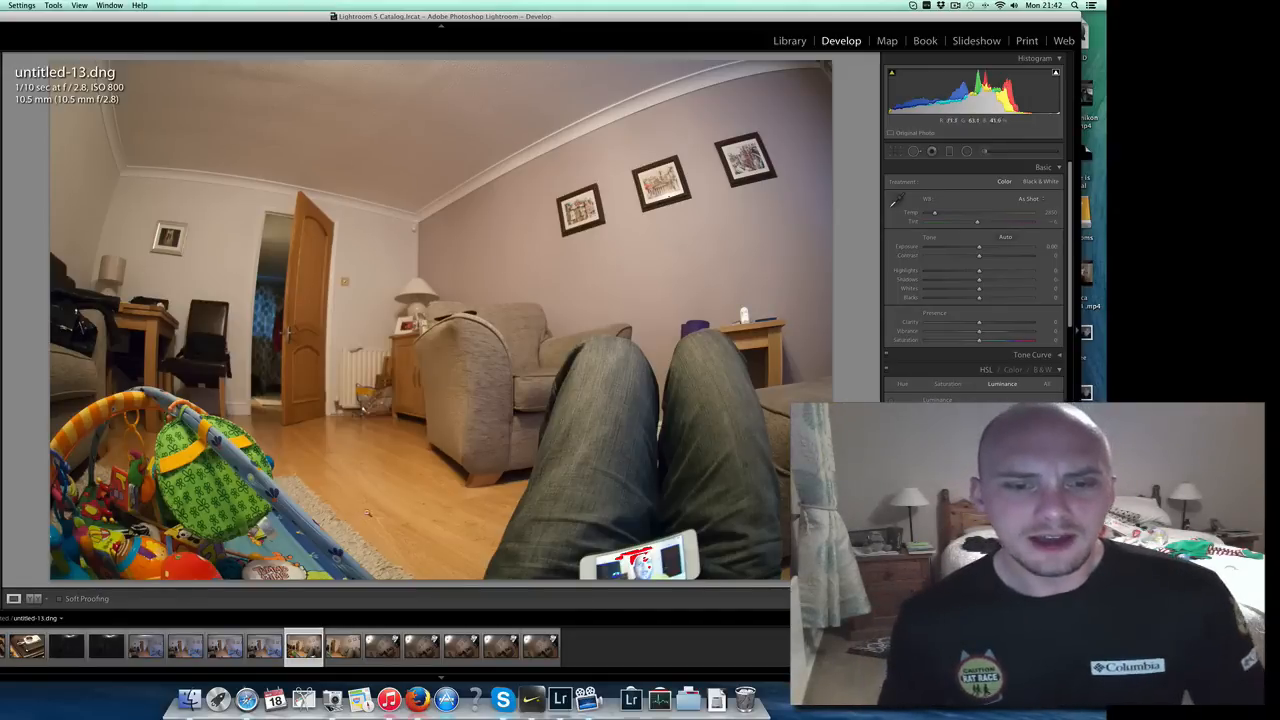
{"action": "left_click", "coordinate": [344, 648]}
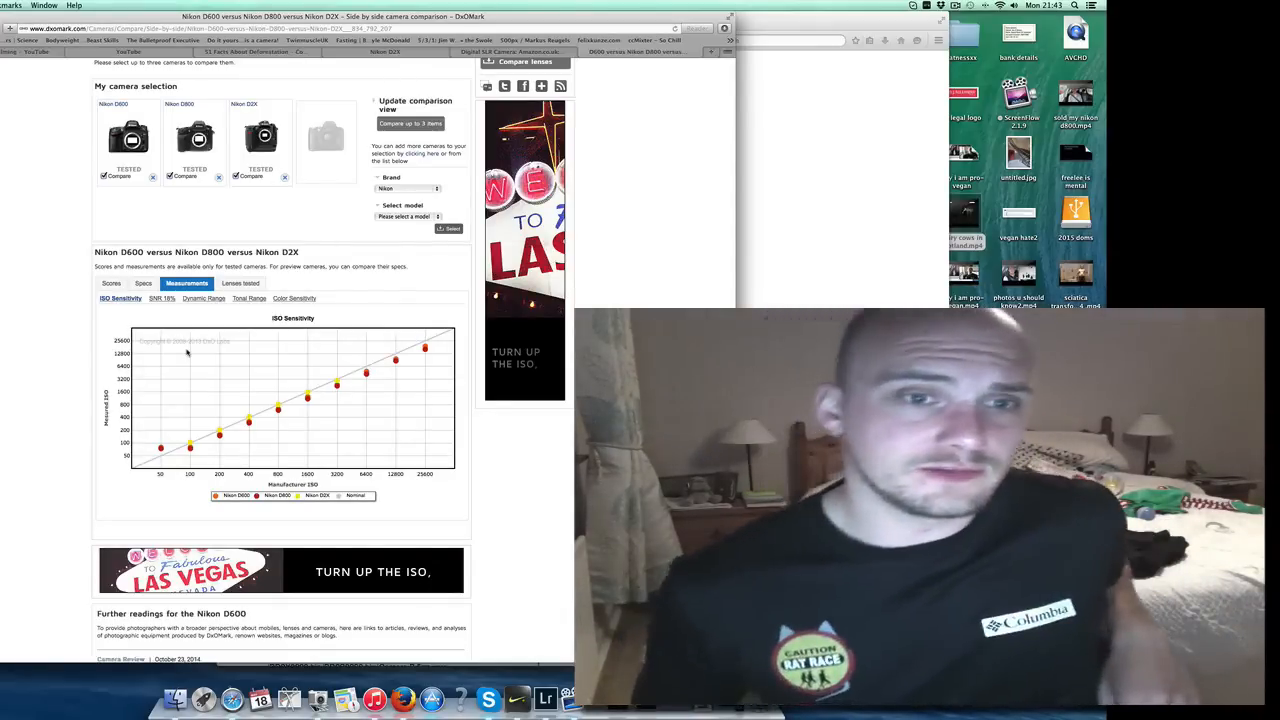
Show the SNR 18% measurement chart comparing the Nikon D600, D800 and D2X
{"action": "left_click", "coordinate": [160, 298]}
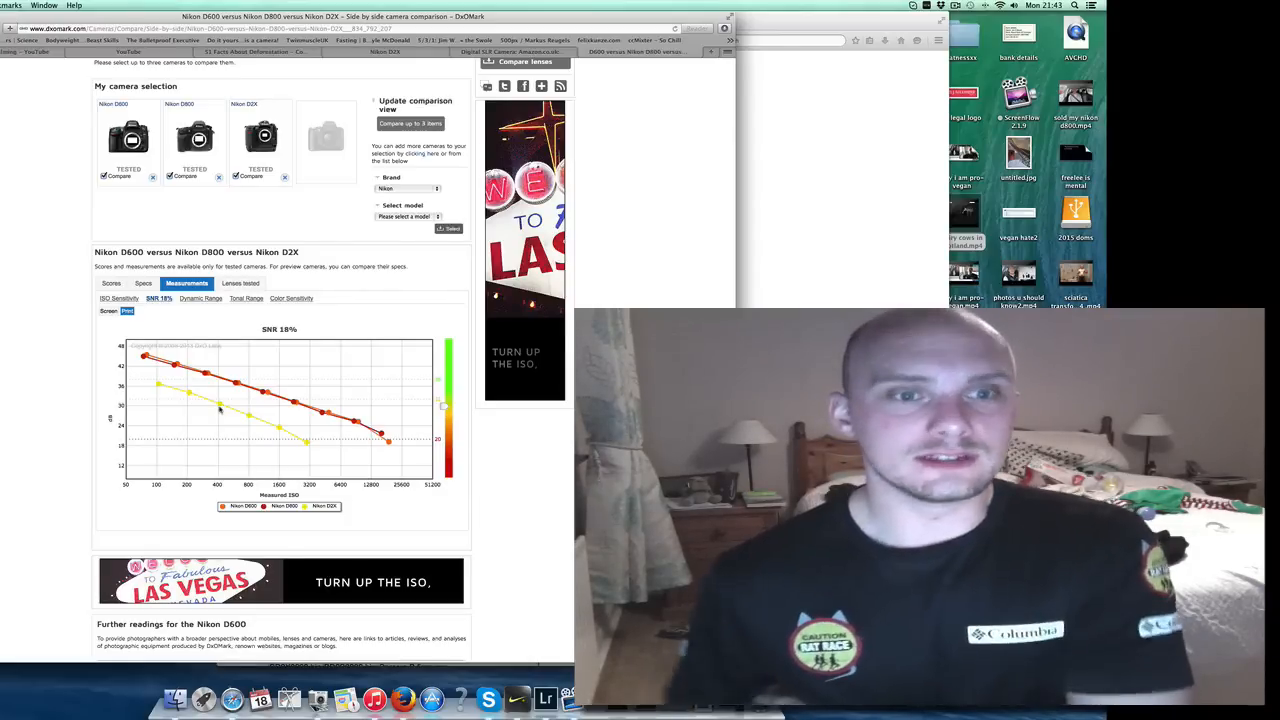
Show the Dynamic Range measurement chart for the Nikon D600, D800 and D2X
{"action": "left_click", "coordinate": [200, 298]}
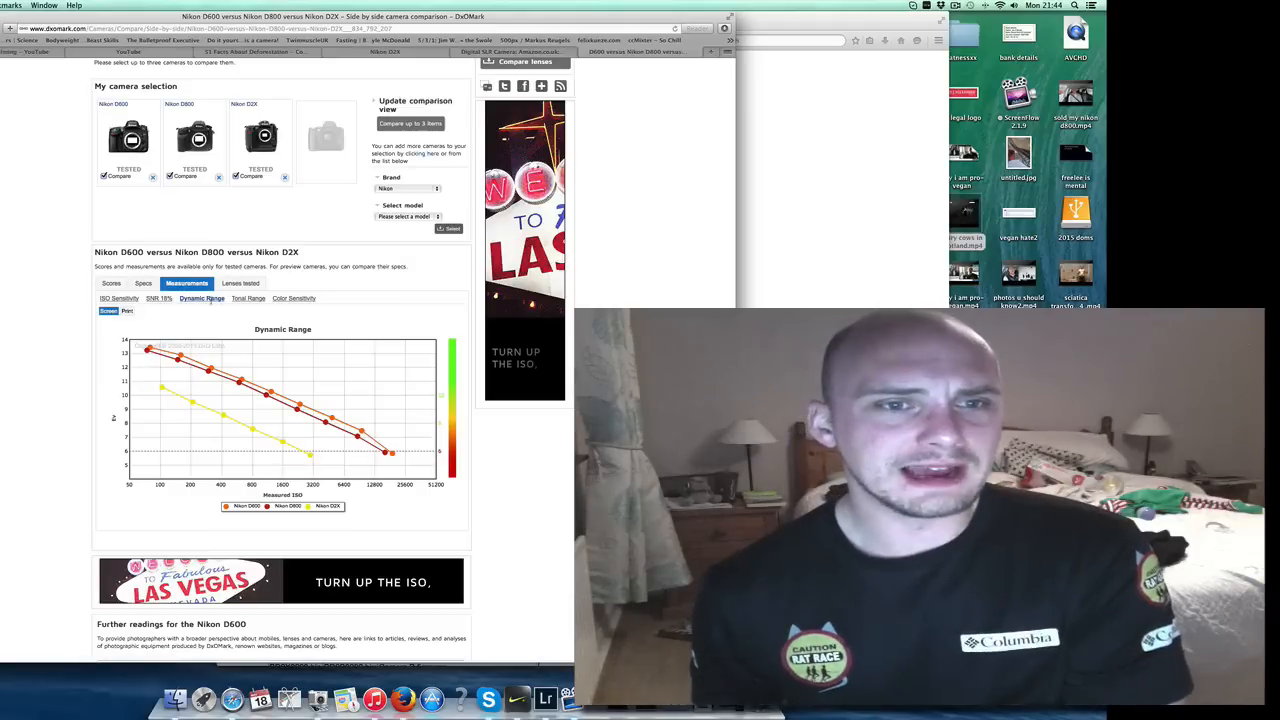
Show the Tonal Range chart for the three Nikons, then move on to the next Measurements chart
{"action": "left_click", "coordinate": [246, 298]}
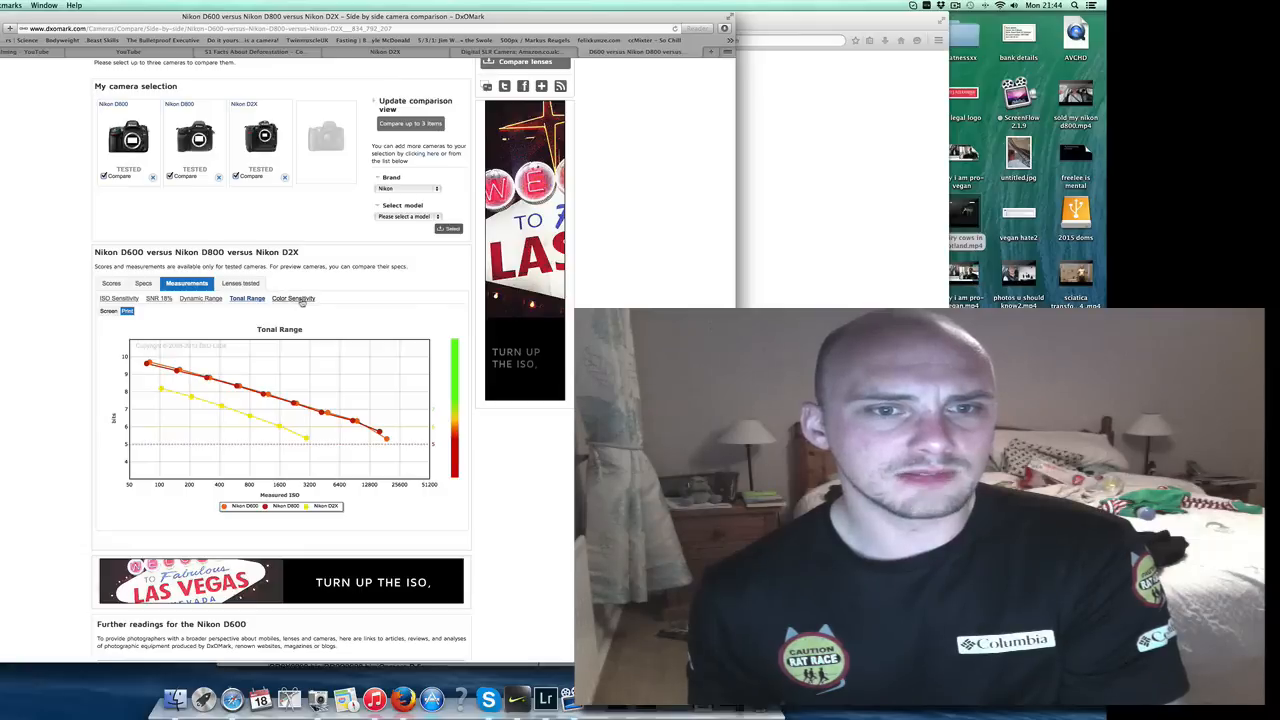
{"action": "left_click", "coordinate": [292, 298]}
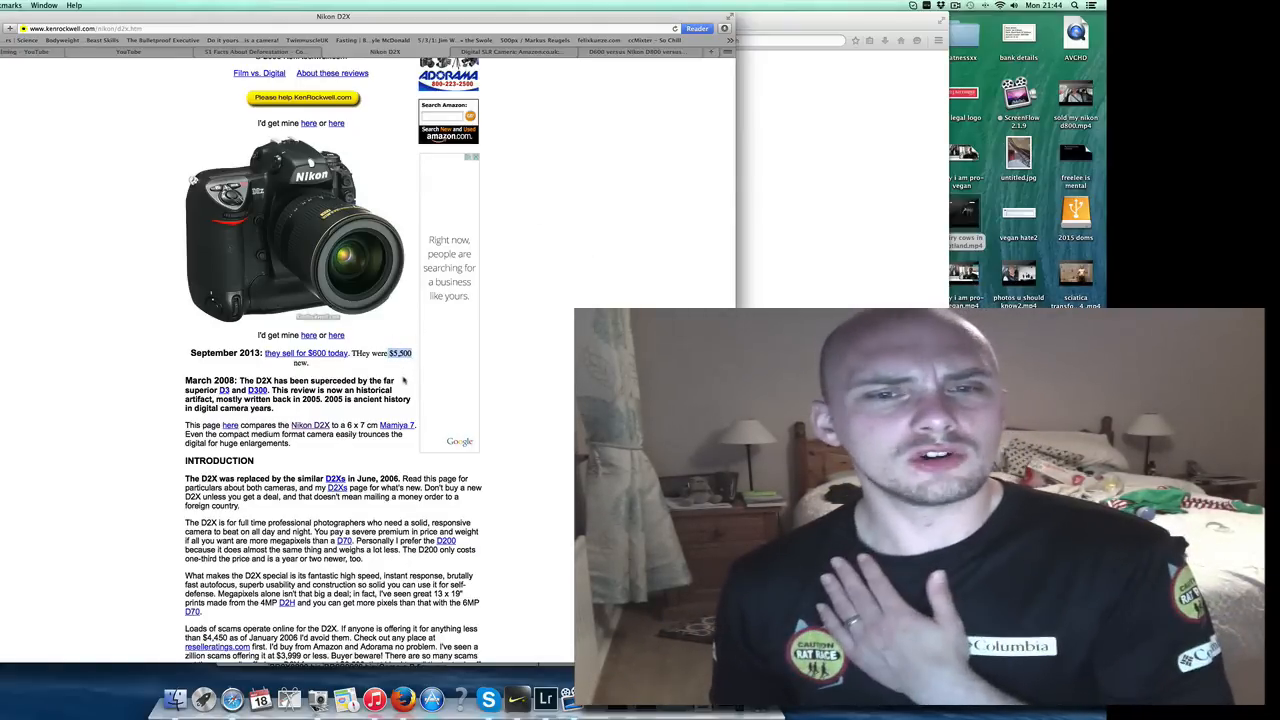
Scroll the Ken Rockwell D2X review down past the camera photo to the Introduction
{"action": "scroll", "scroll_direction": "down", "scroll_amount": 3}
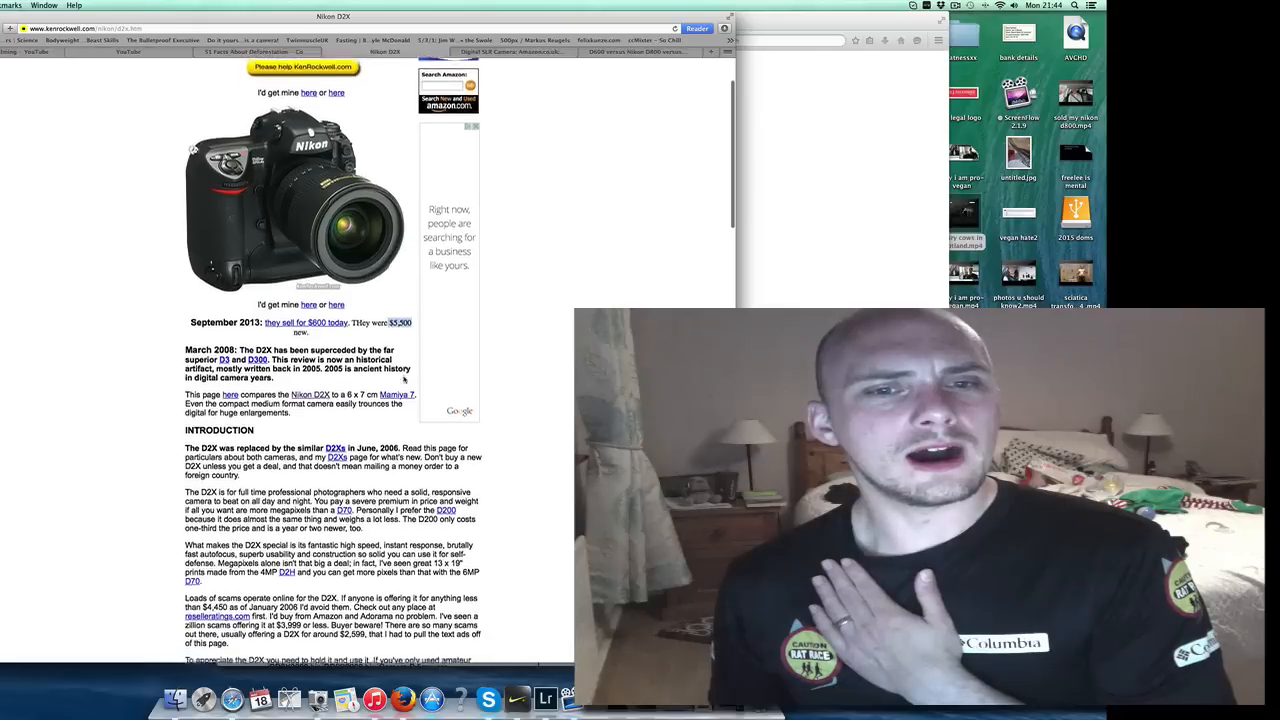
{"action": "scroll", "scroll_direction": "down", "scroll_amount": 3}
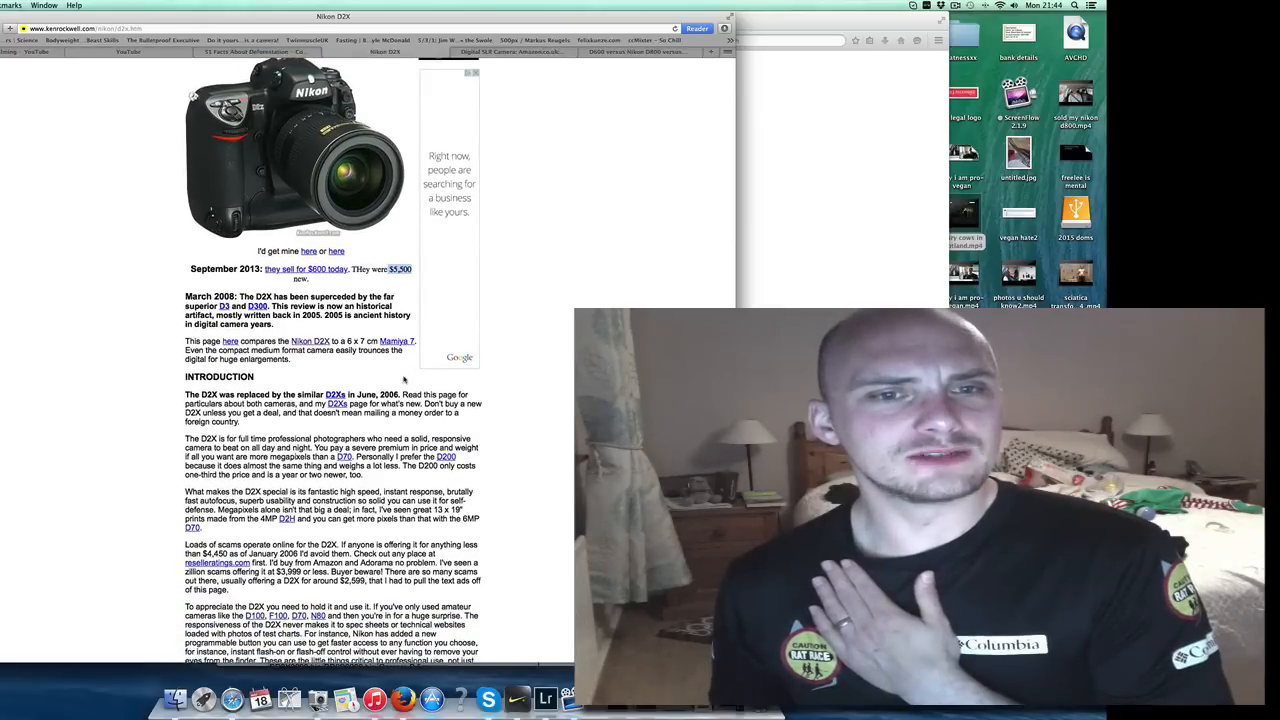